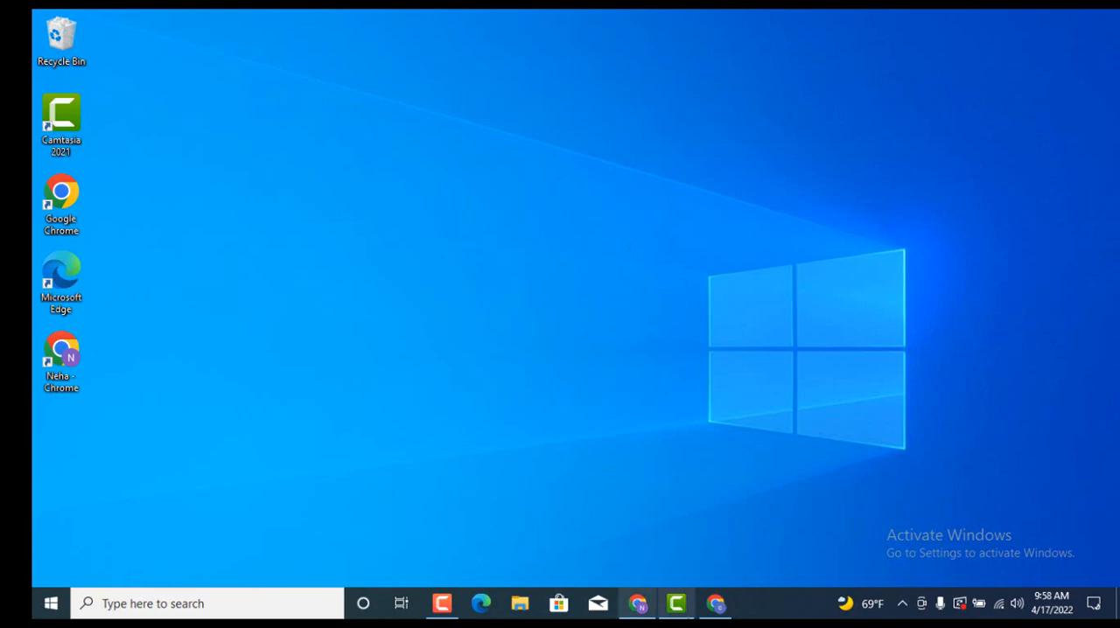
Launch the browser showing the AOL home page with its news stories
click(714, 602)
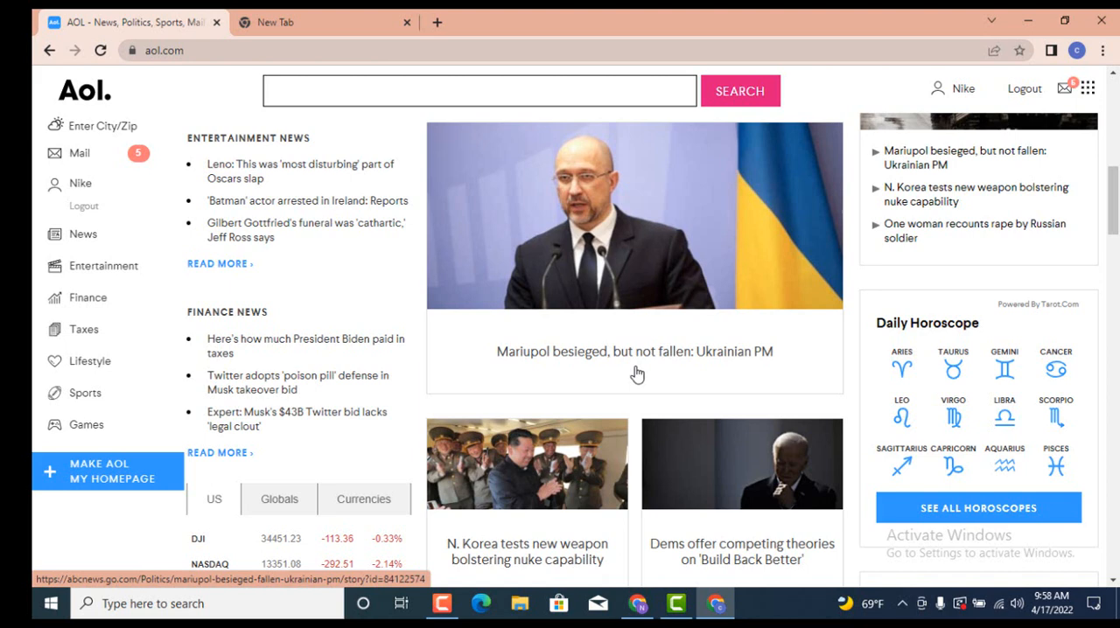
mouse_move(394, 245)
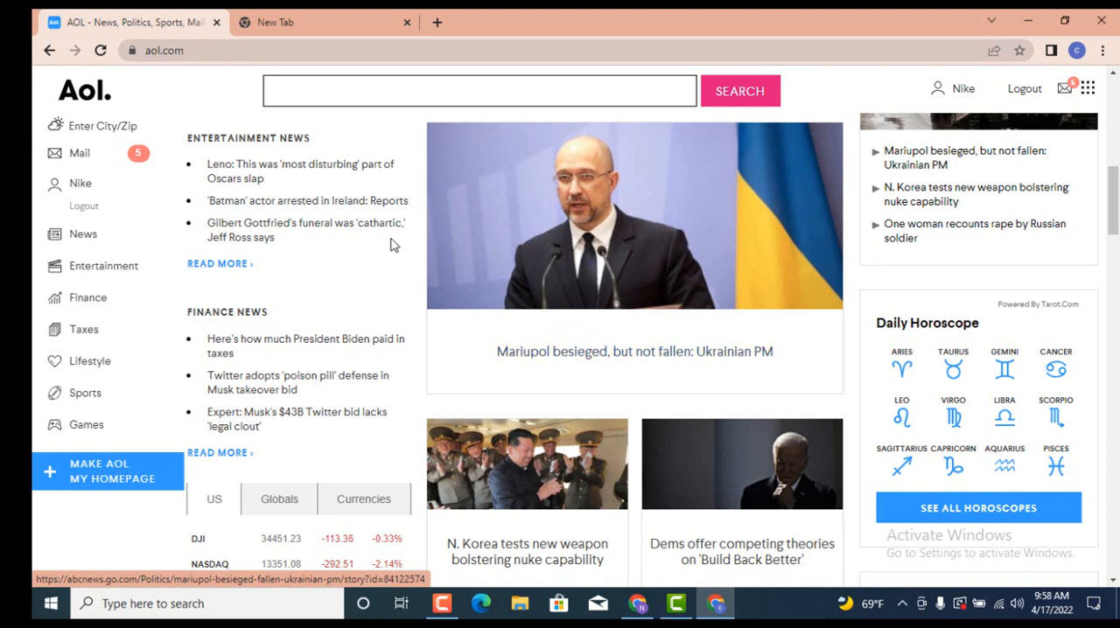
mouse_move(78, 154)
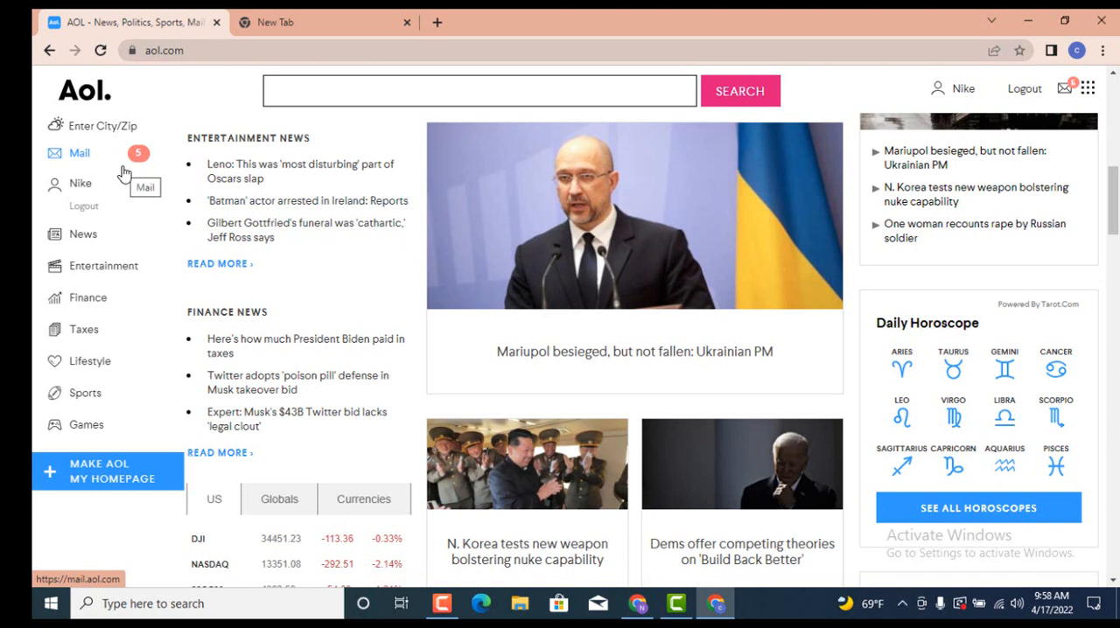
Go from the AOL home page to the AOL Mail inbox message list
click(77, 154)
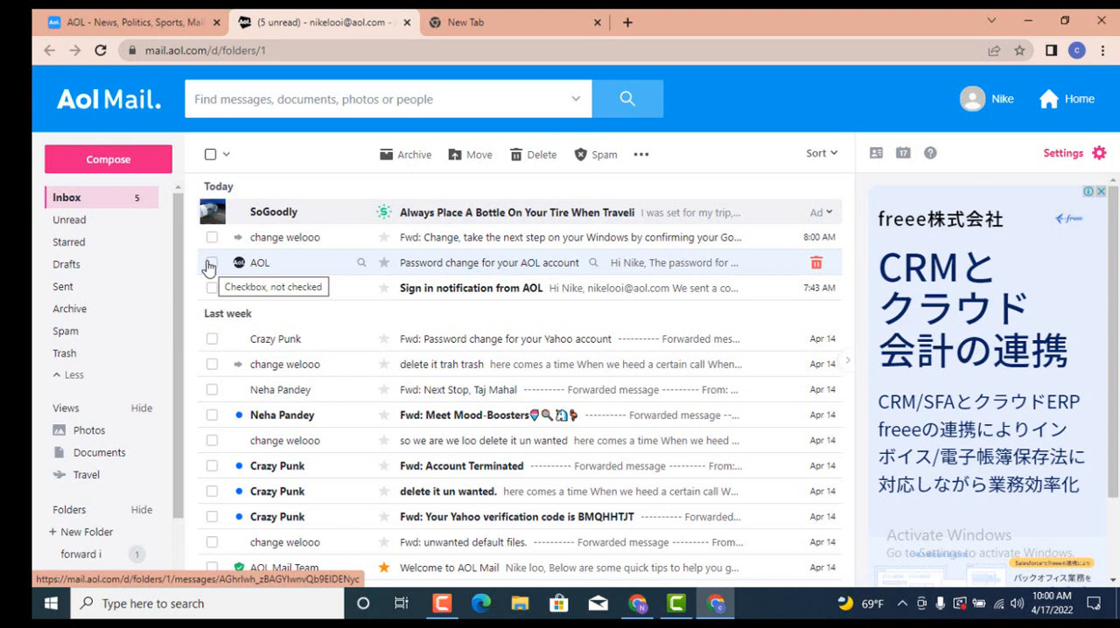
Select the 'Password change for your AOL account' email and report it as spam
click(210, 263)
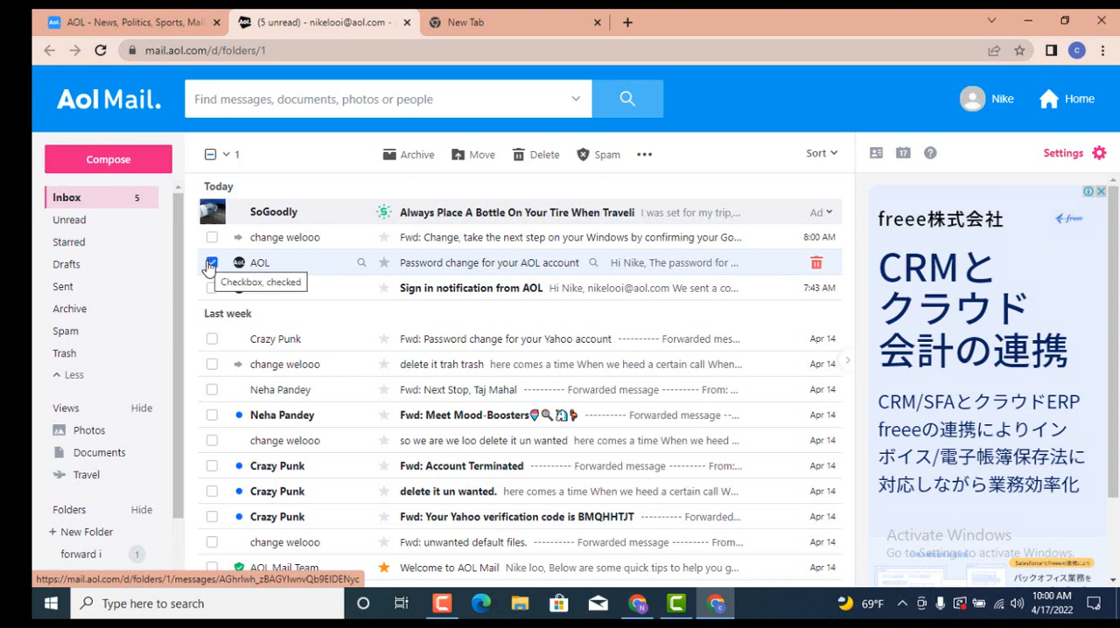
mouse_move(346, 259)
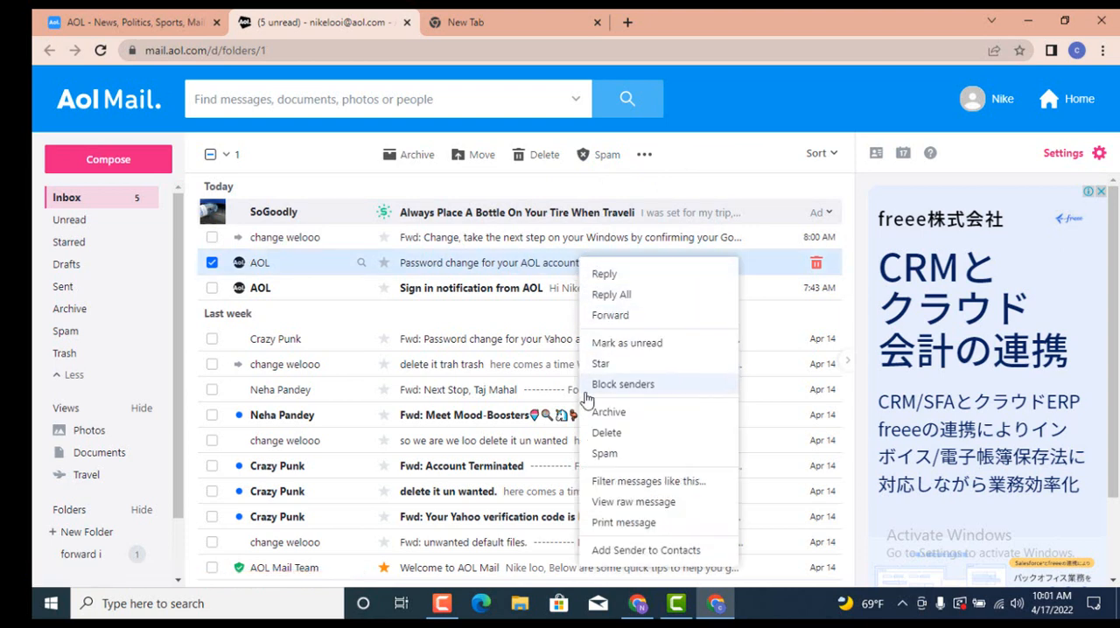
mouse_move(606, 453)
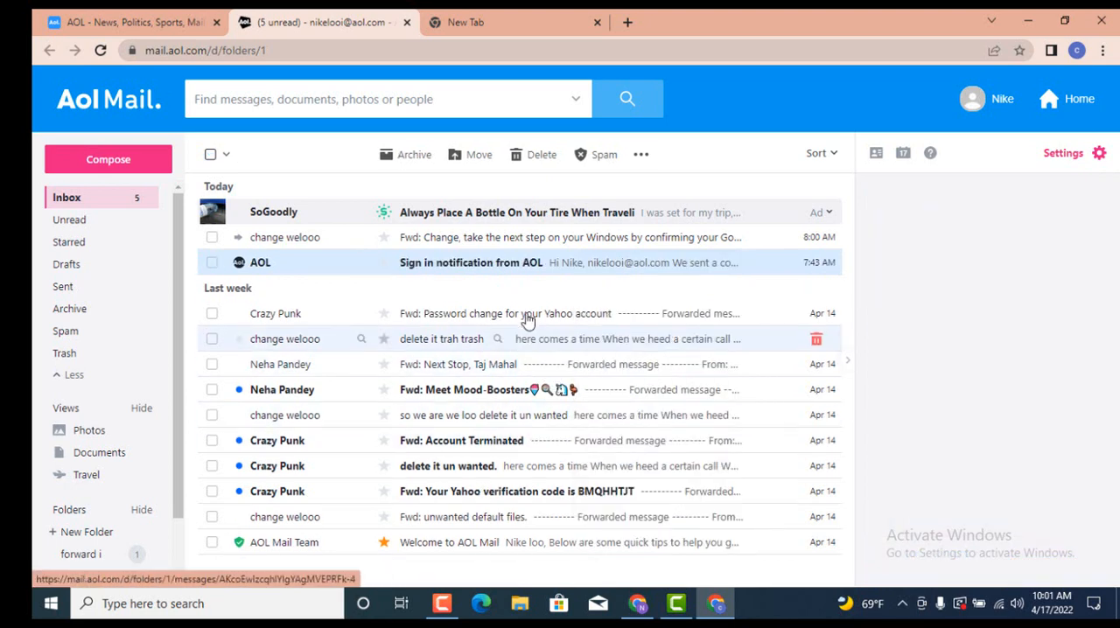
click(595, 154)
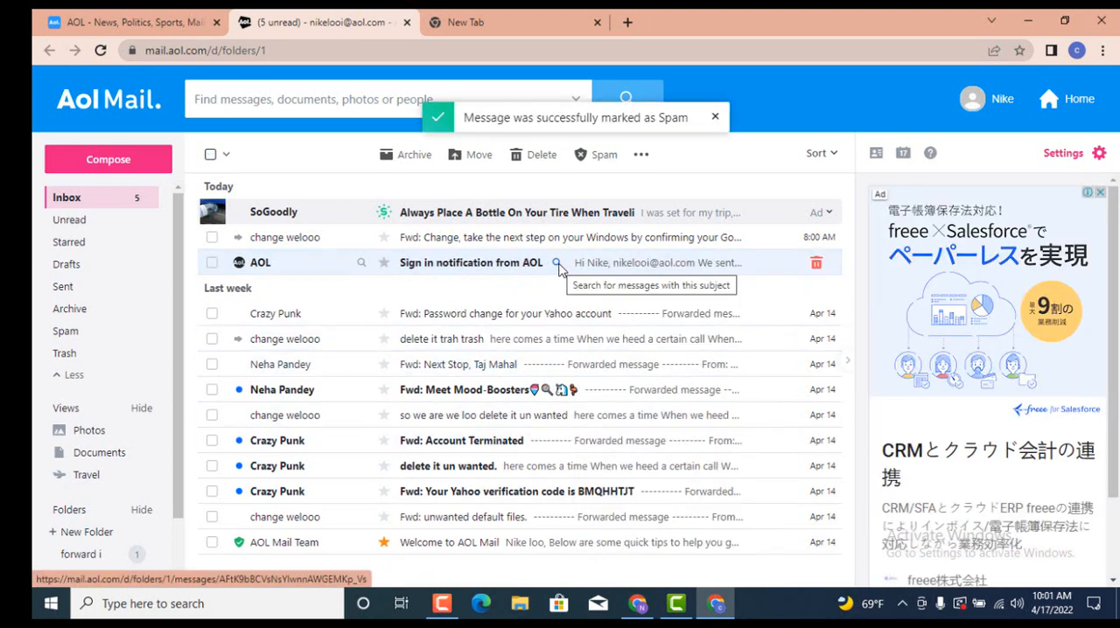